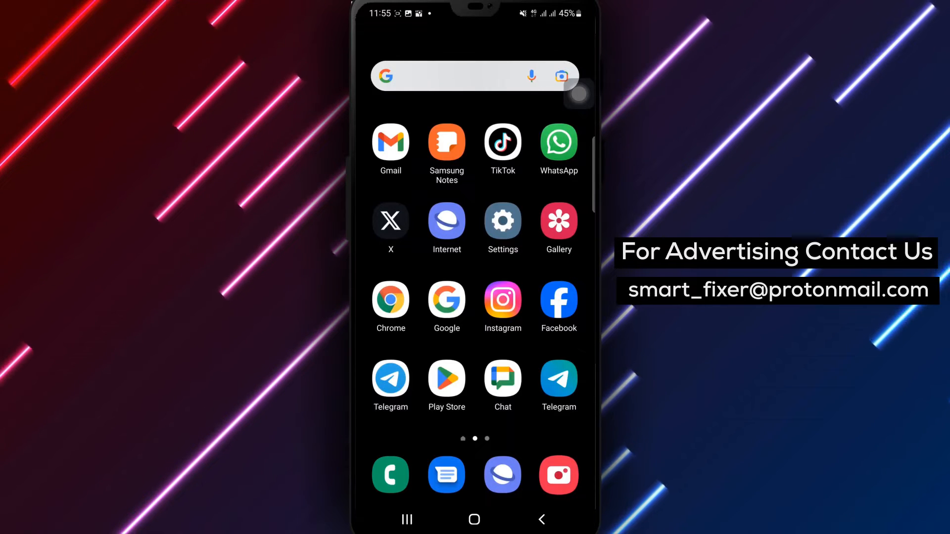
# - Launch WhatsApp and open the contact's conversation containing a shared photo and 1.7 MB video
pyautogui.click(558, 142)
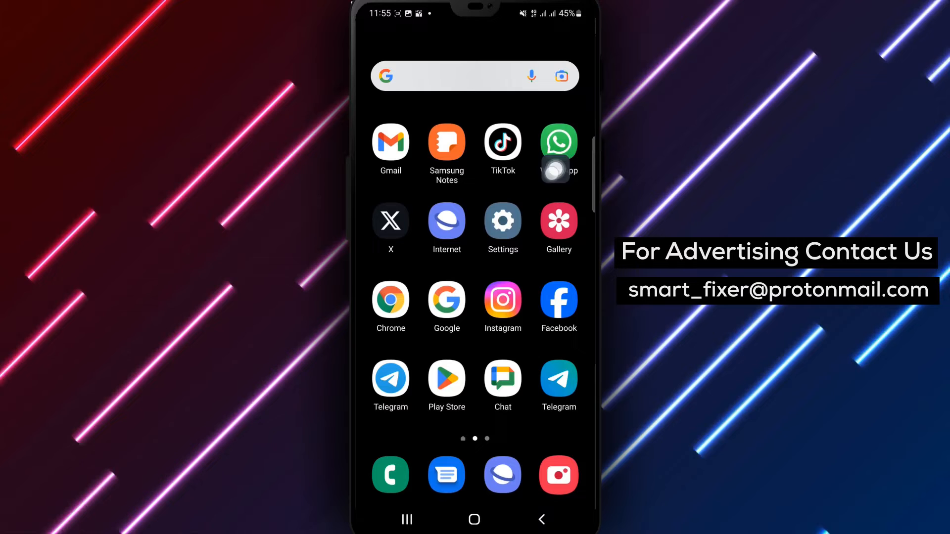
pyautogui.click(558, 142)
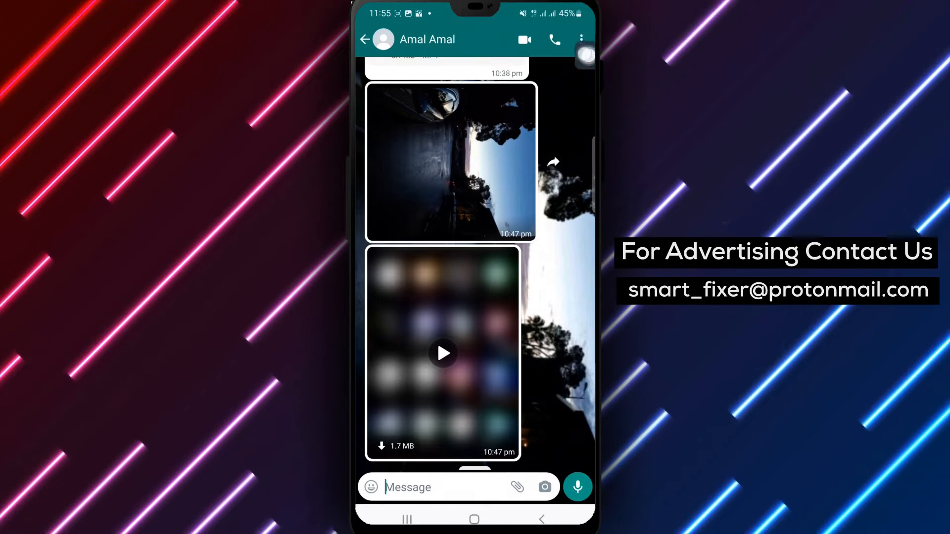
# - From the chat's overflow menu, open the contact's Media, links and docs page
pyautogui.click(581, 40)
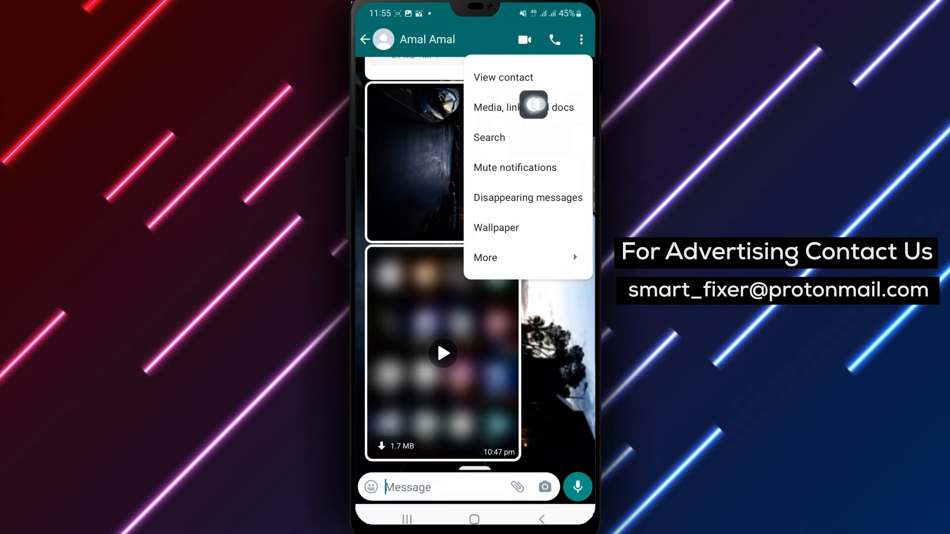
pyautogui.click(523, 107)
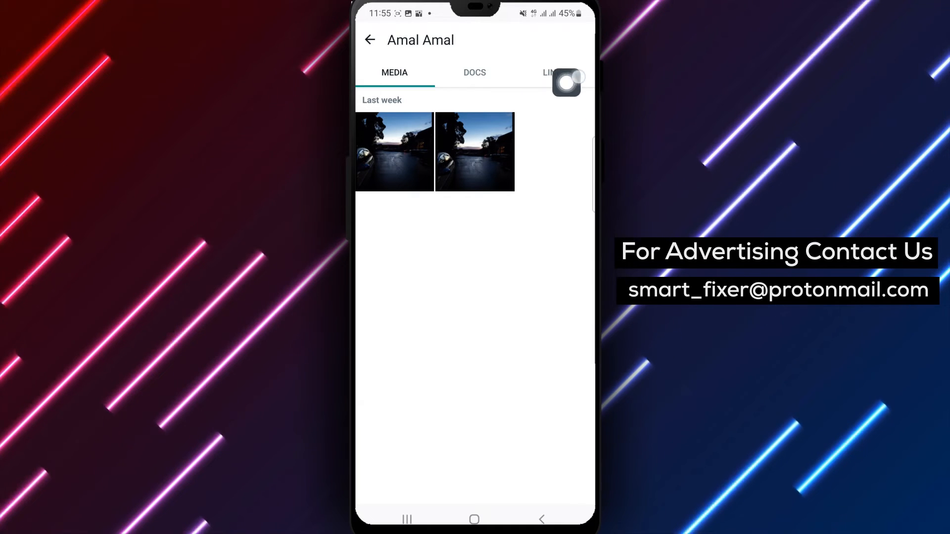
# - Switch to the Links section, which reports 'No links found'
pyautogui.click(554, 72)
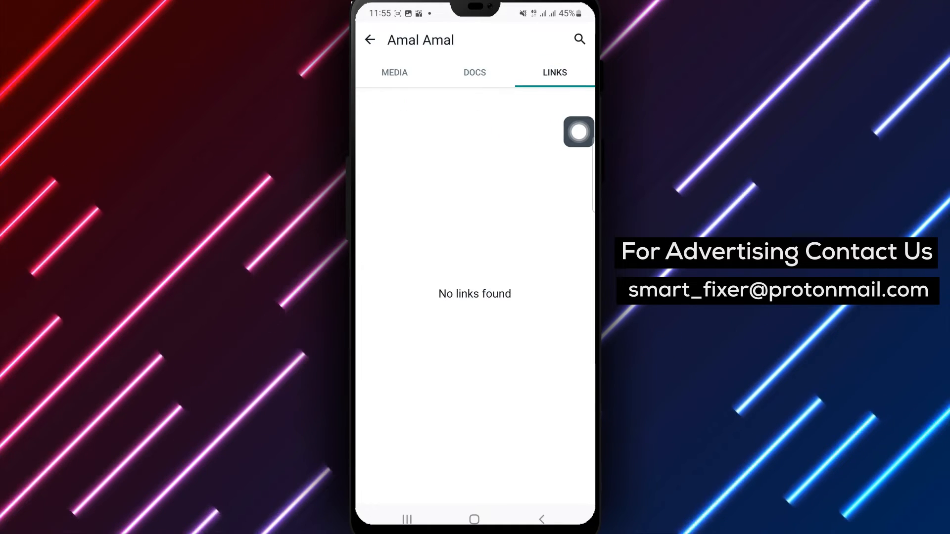